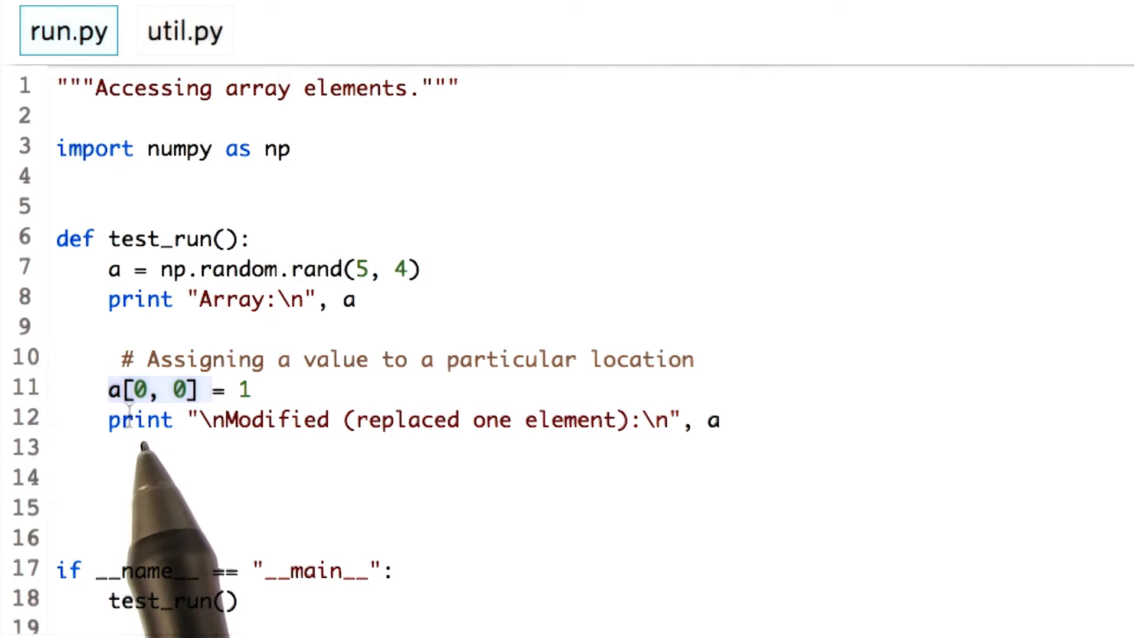
pyautogui.moveTo(211, 449)
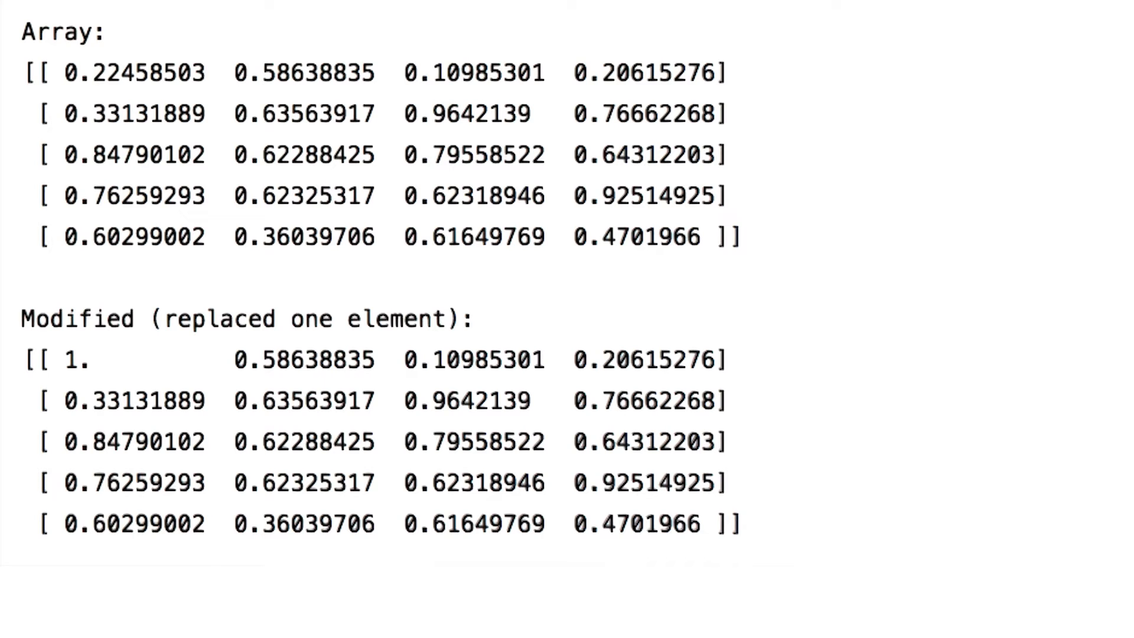
# Run run.py to print the random array and the copy with its first row set to 2
pyautogui.click(69, 34)
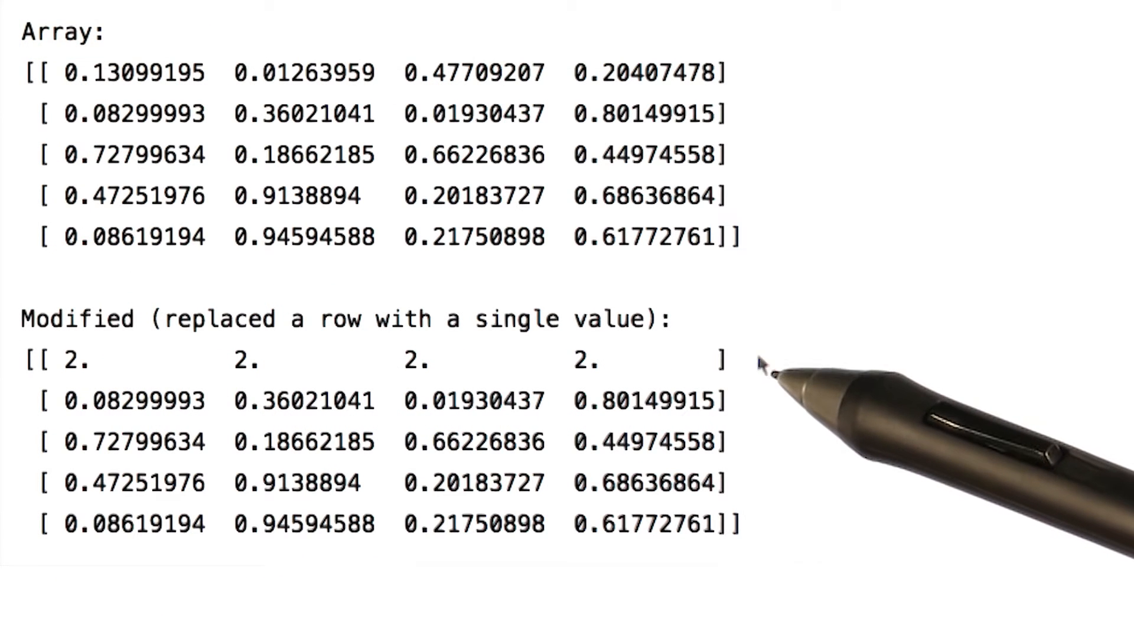
pyautogui.moveTo(781, 376)
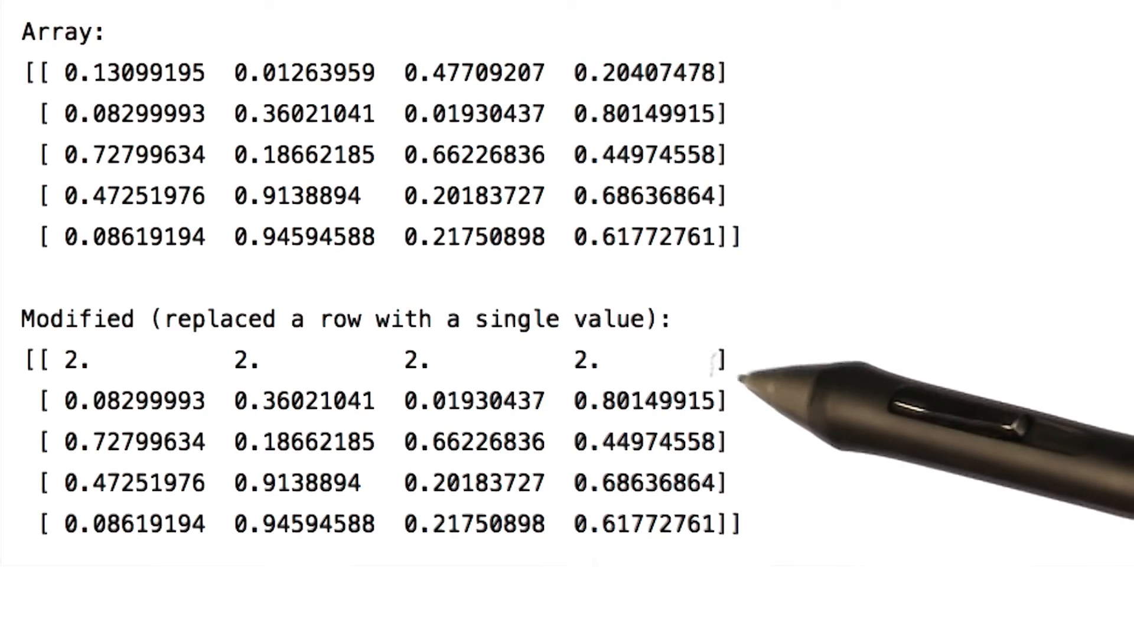
pyautogui.moveTo(737, 402)
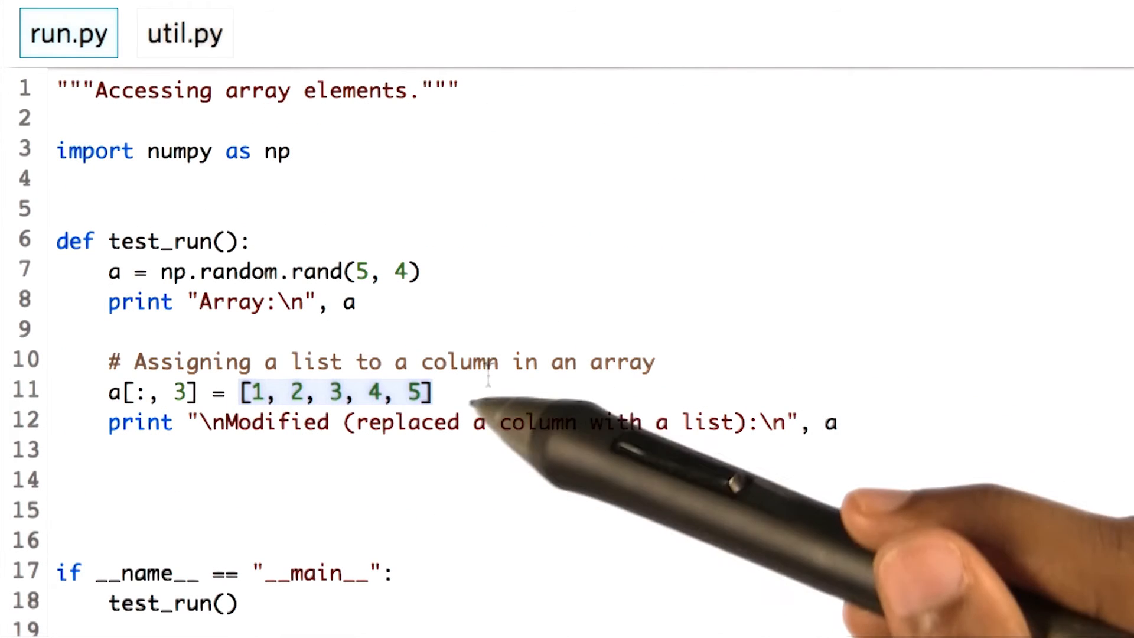
pyautogui.moveTo(463, 395)
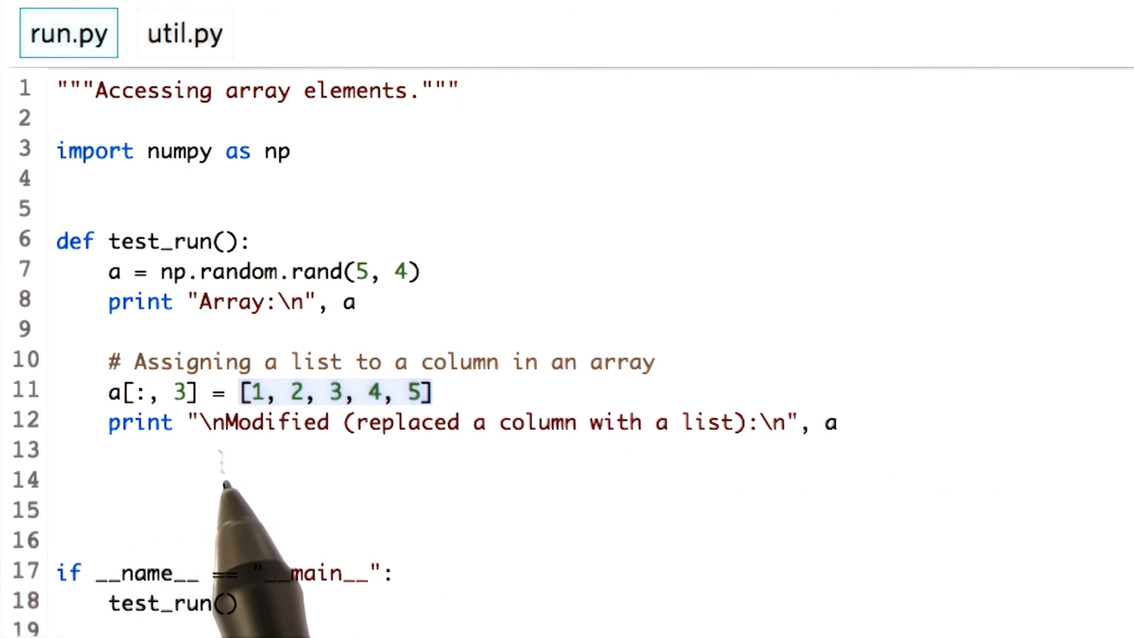
pyautogui.moveTo(419, 433)
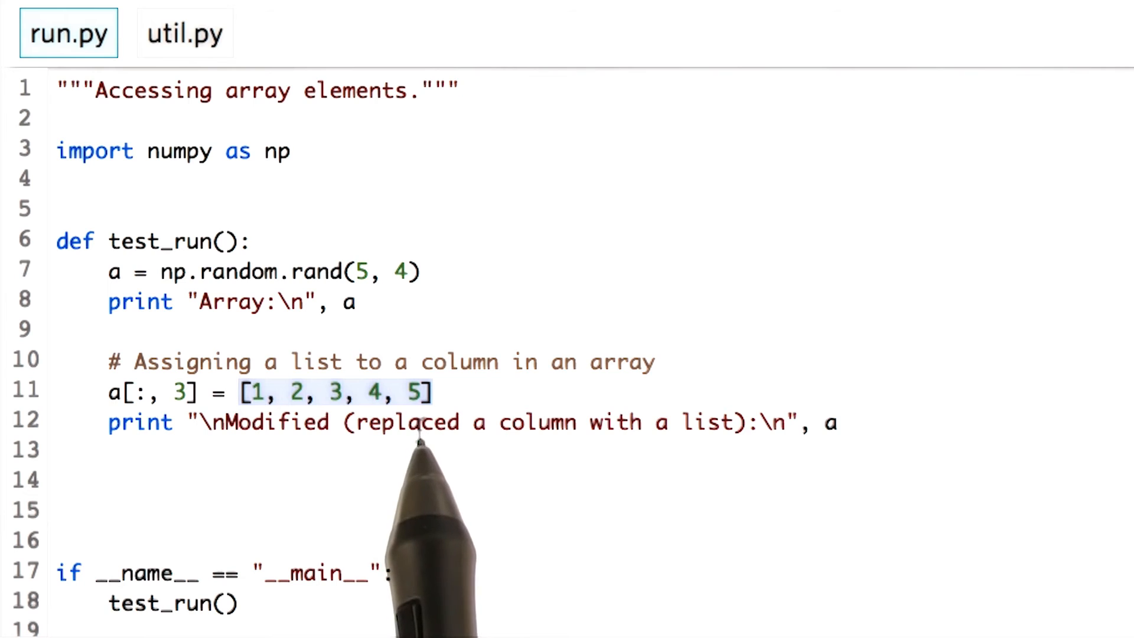
pyautogui.moveTo(175, 450)
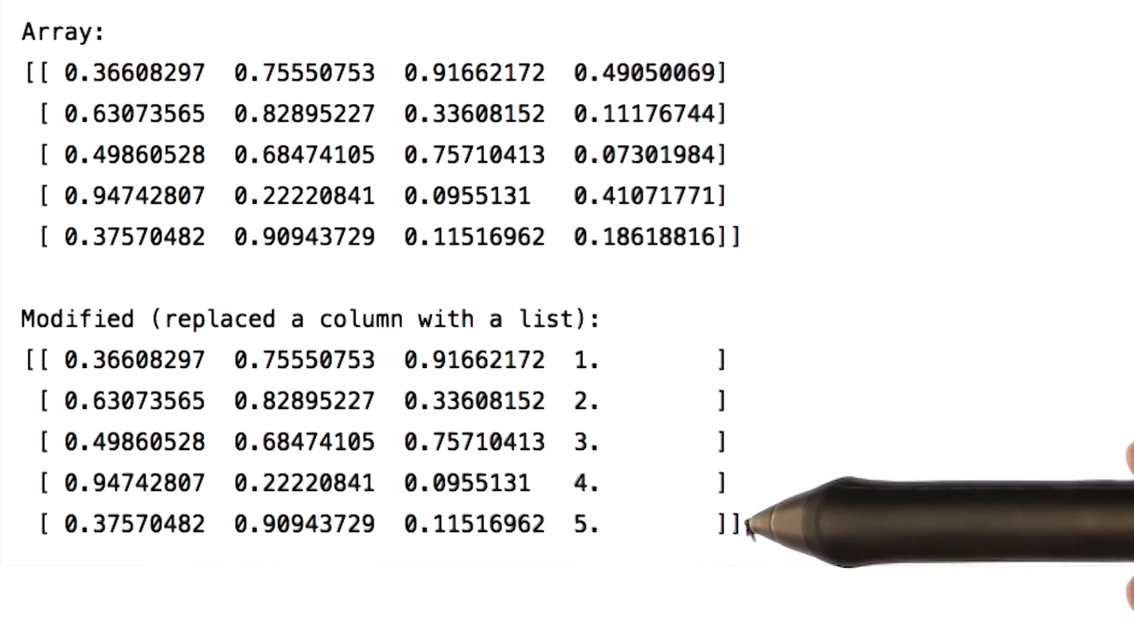
pyautogui.moveTo(795, 521)
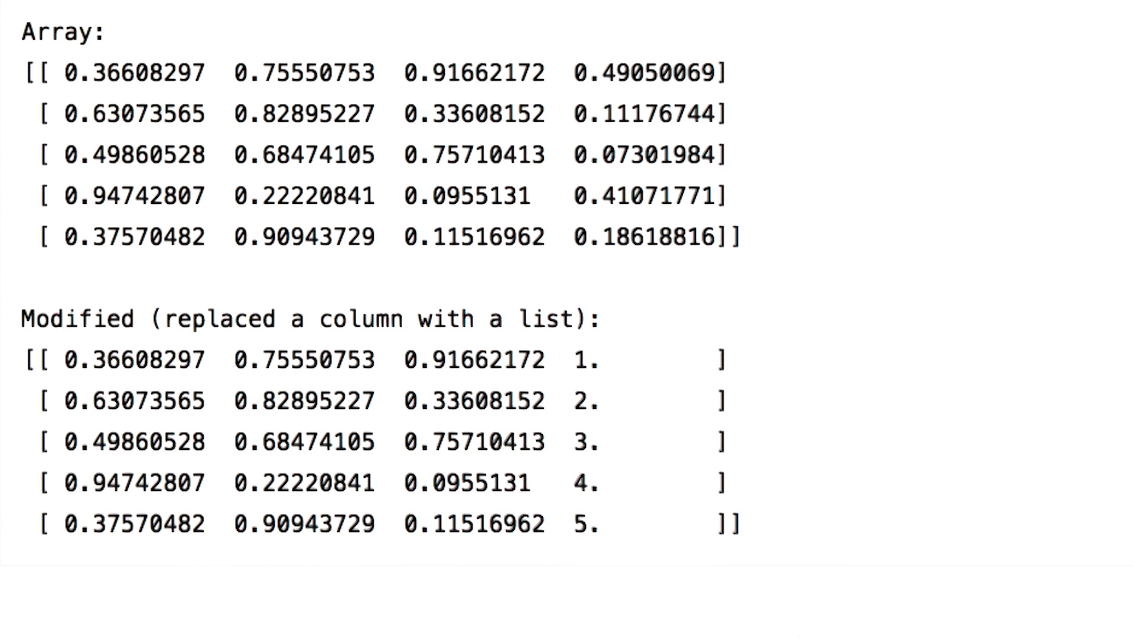